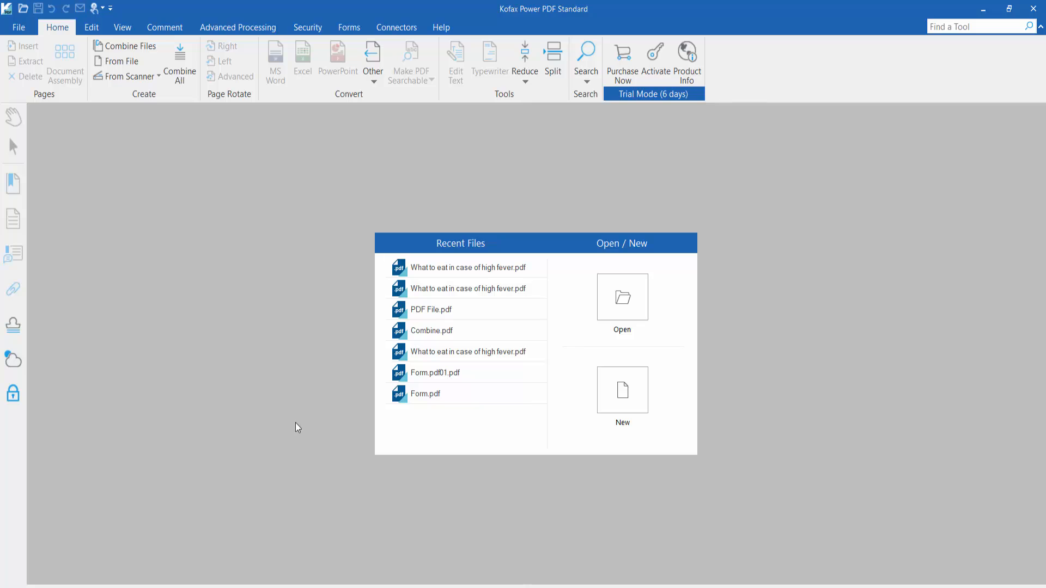
pyautogui.moveTo(196, 220)
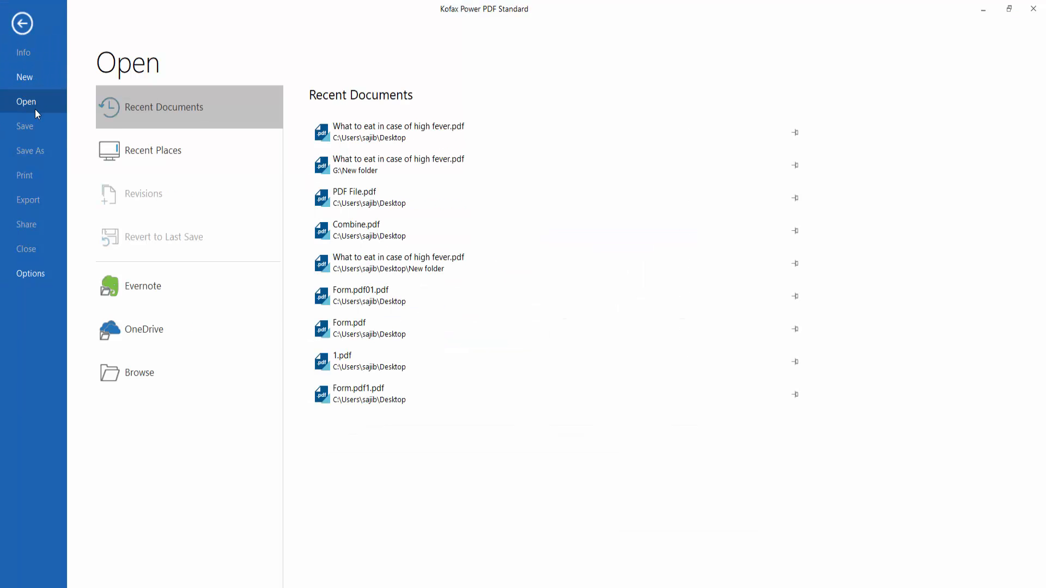
# Step: Open 'What to eat in case of high fever.pdf' from the Desktop via the file browser
pyautogui.click(138, 372)
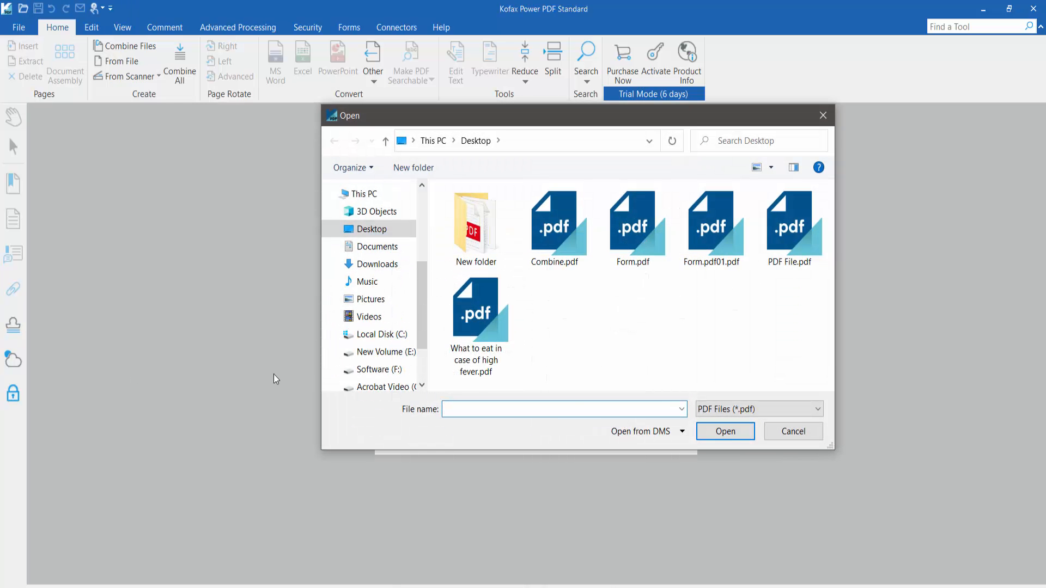
pyautogui.doubleClick(476, 308)
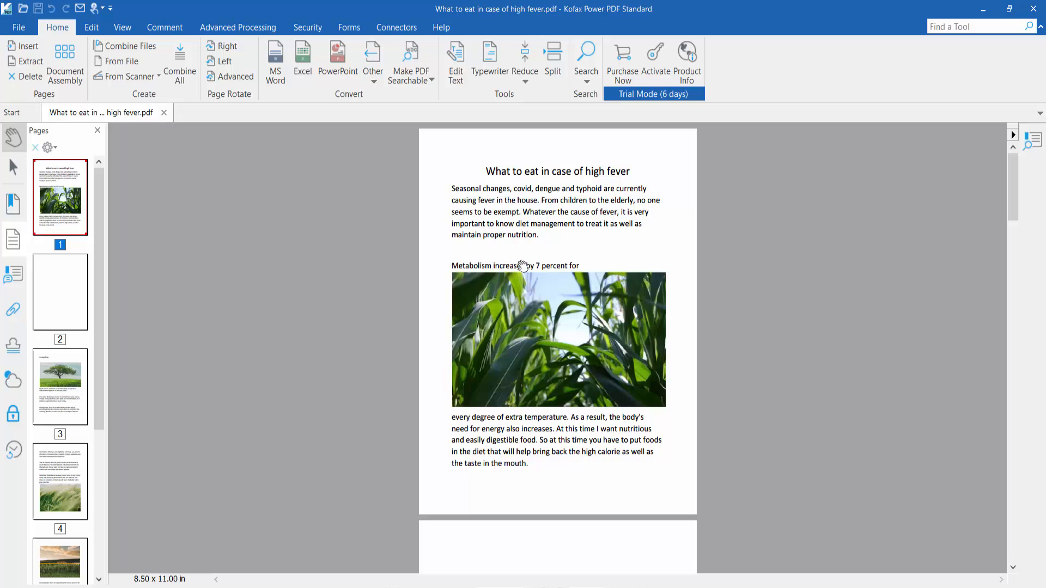
# Step: Enter Edit Text mode and select page 1's title and opening paragraph block
pyautogui.click(92, 27)
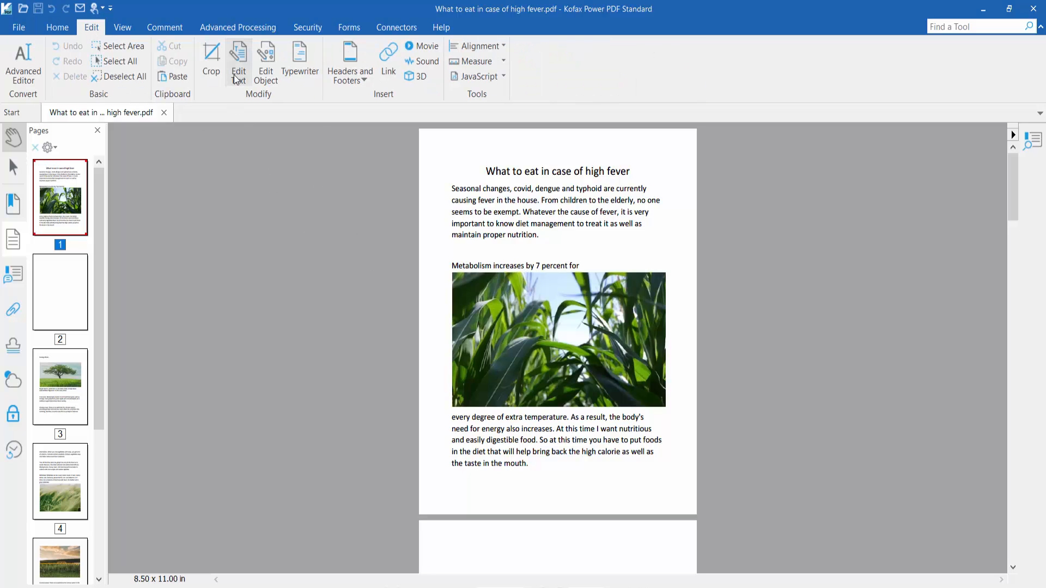
pyautogui.click(238, 63)
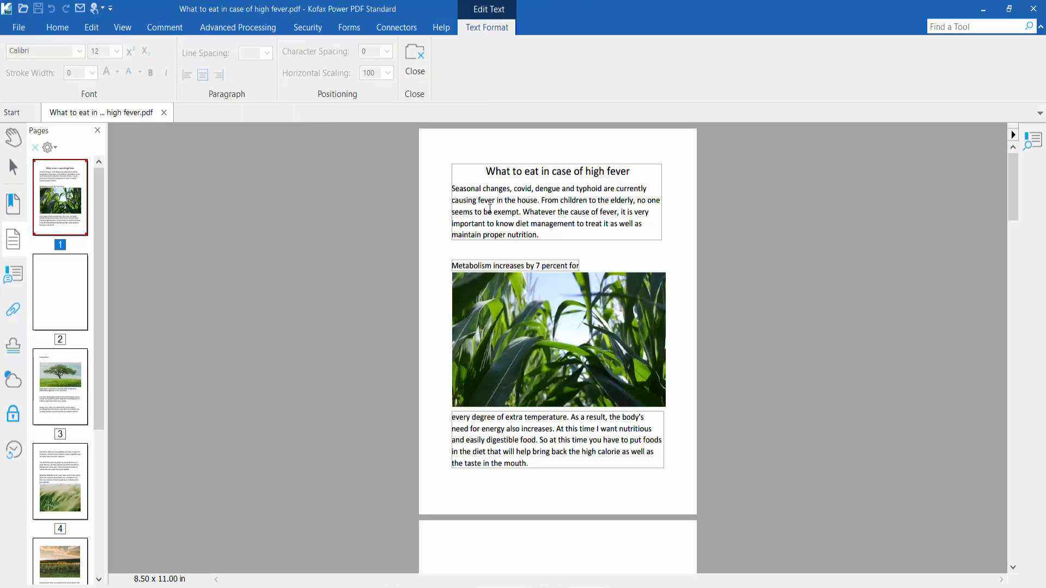
pyautogui.click(547, 212)
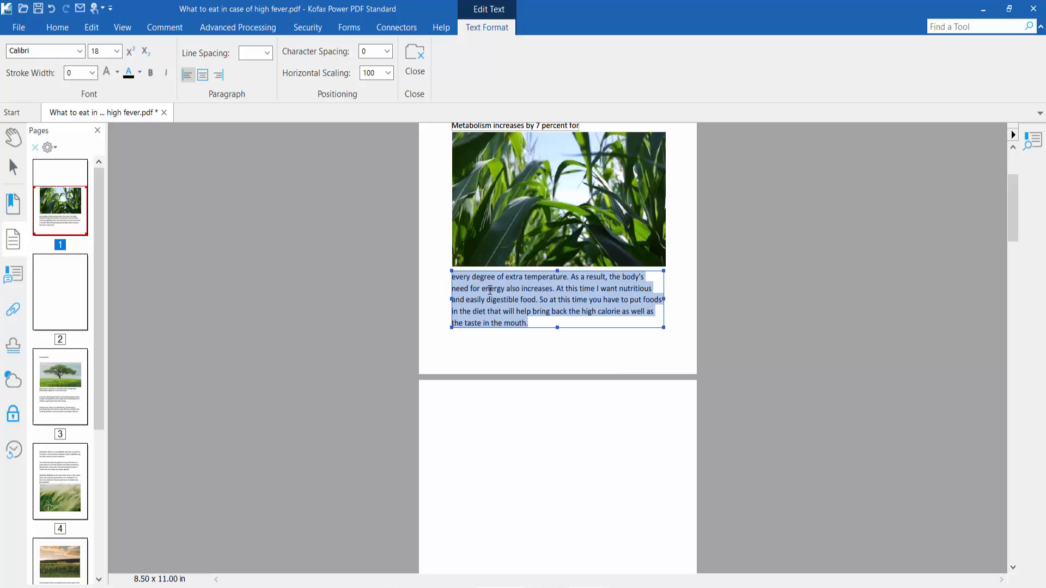
# Step: Delete the paragraph below the corn image on page 1
pyautogui.rightClick(490, 290)
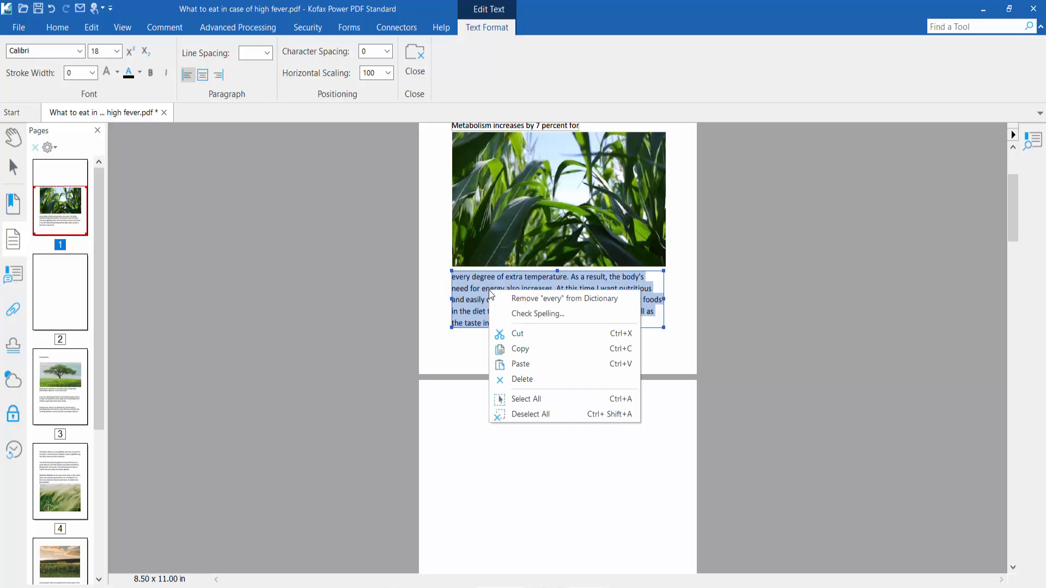
pyautogui.moveTo(521, 379)
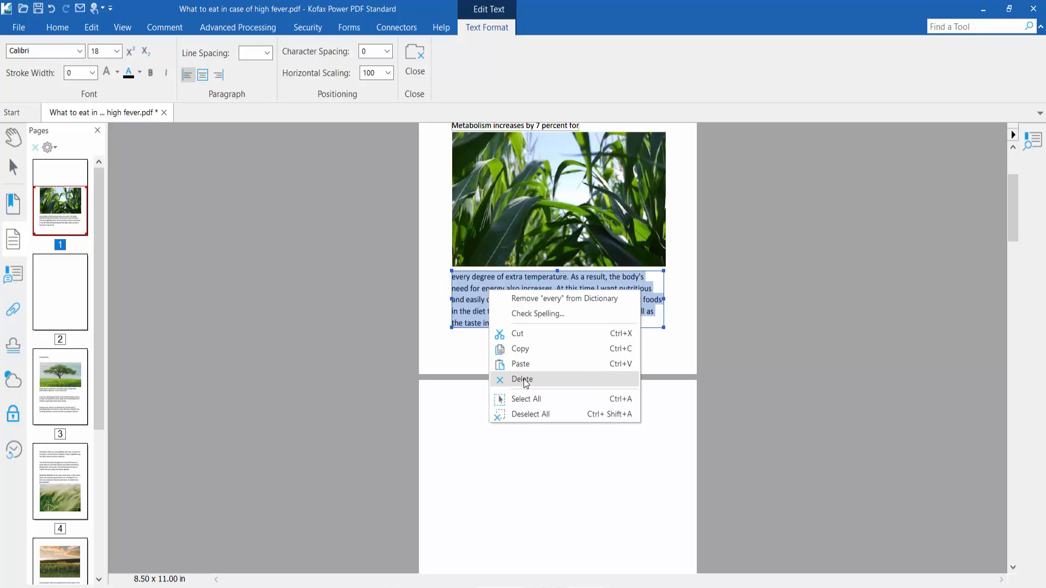
pyautogui.click(522, 379)
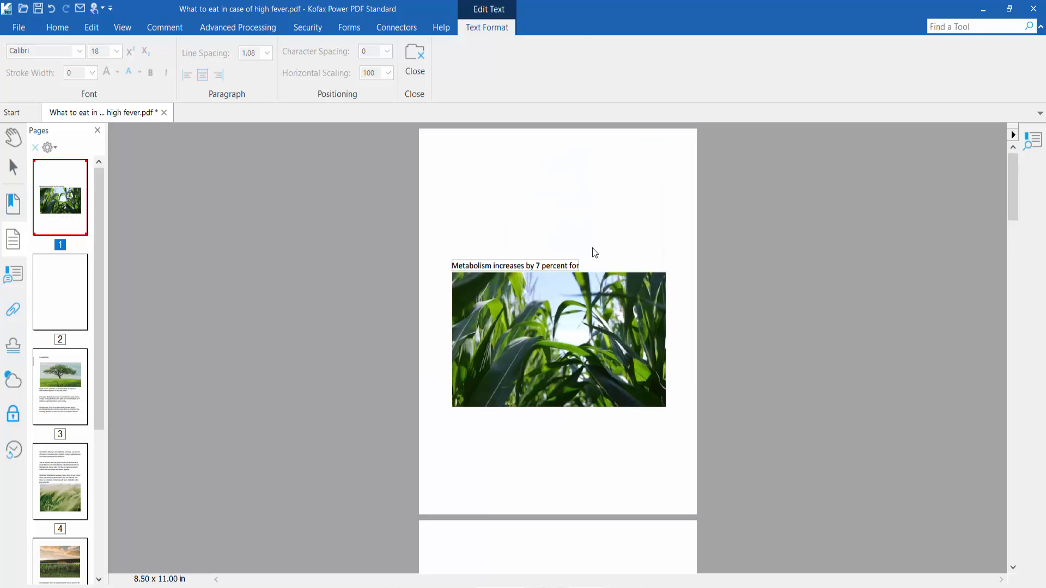
# Step: Delete the 'Metabolism increases by 7 percent for' line above the corn image
pyautogui.click(515, 265)
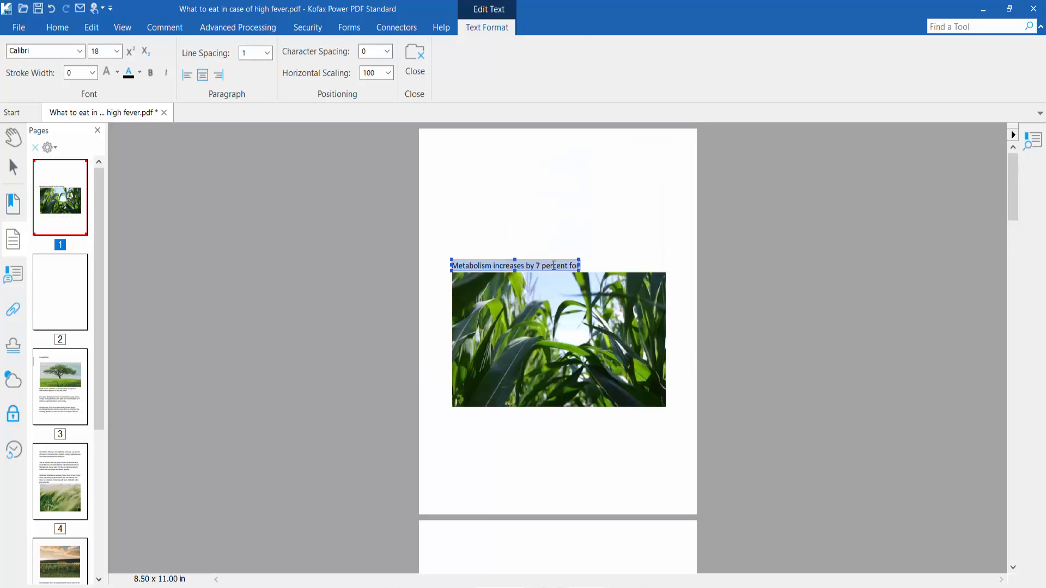
pyautogui.rightClick(554, 266)
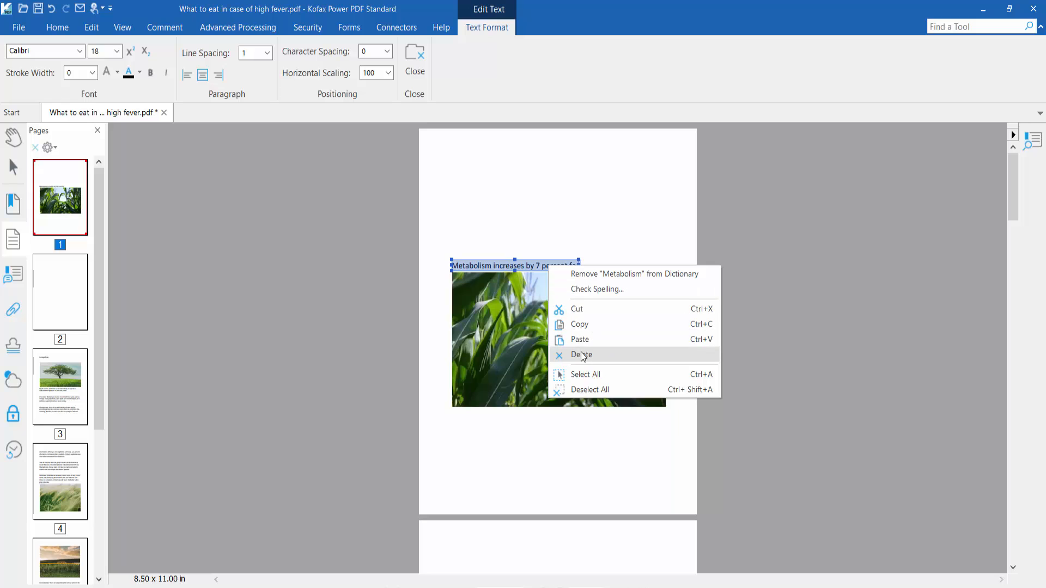
pyautogui.click(582, 355)
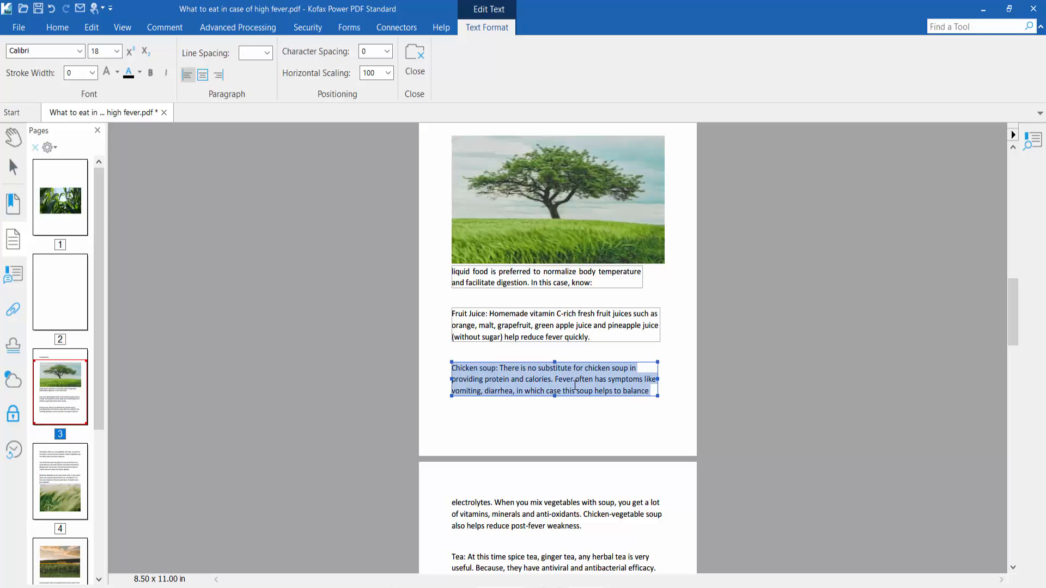
# Step: Delete the Chicken soup paragraph on page 3 and the Milkshake paragraph on page 4
pyautogui.rightClick(574, 387)
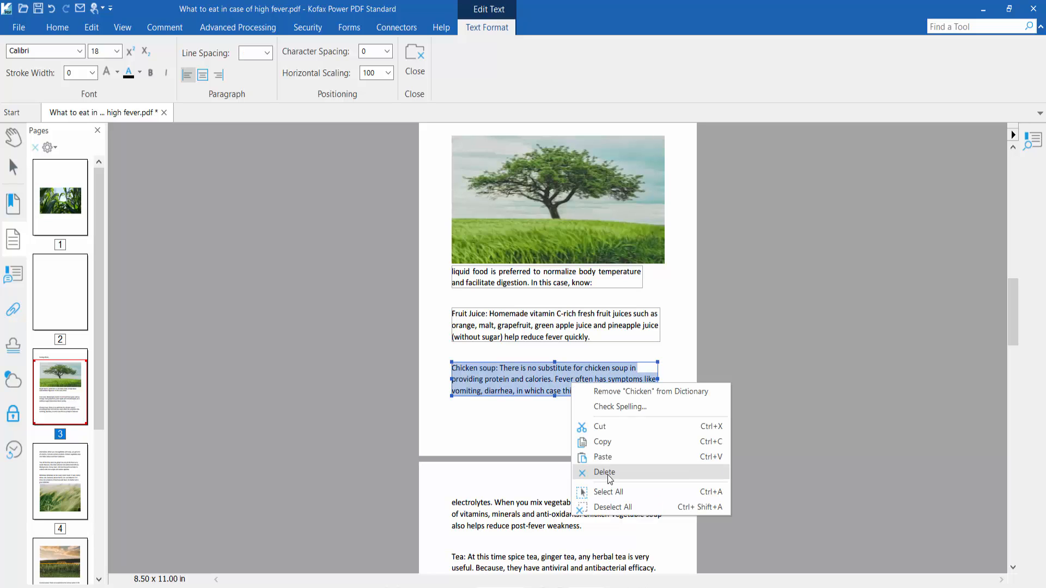
pyautogui.click(603, 472)
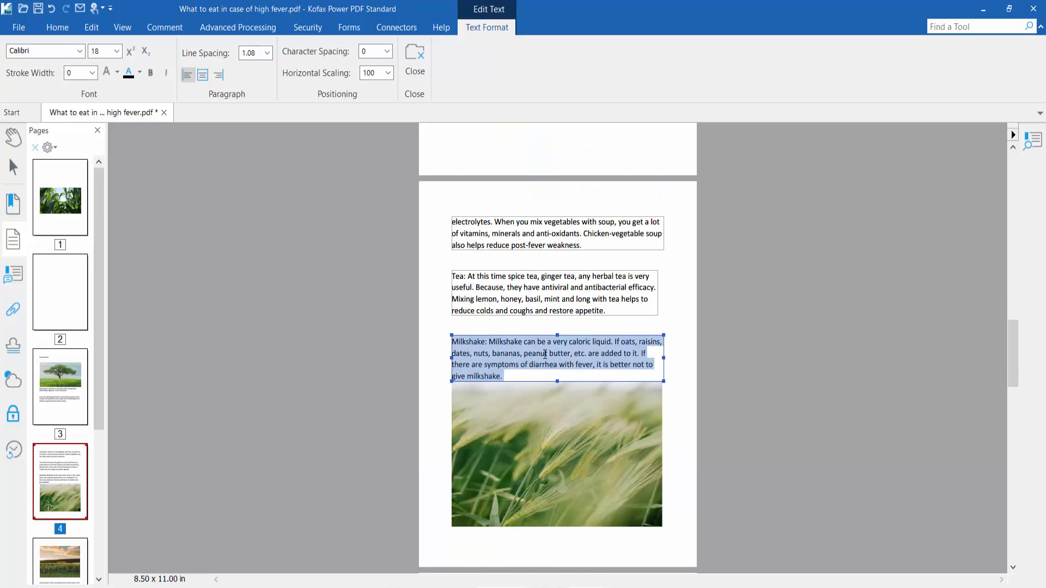
pyautogui.press('Delete')
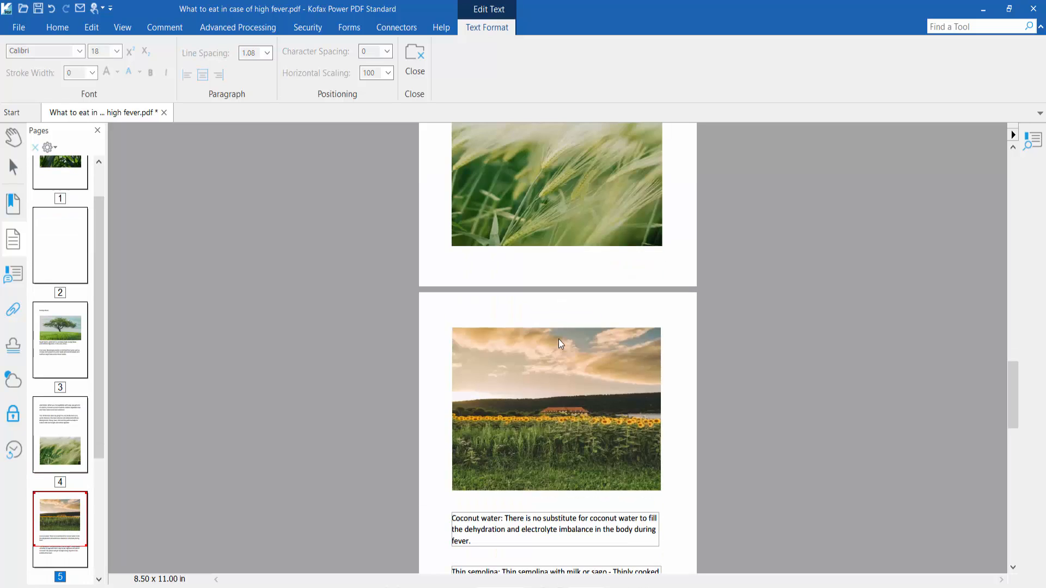
# Step: Review the trimmed pages and leave Edit Text mode, returning to normal viewing
pyautogui.scroll(-3)
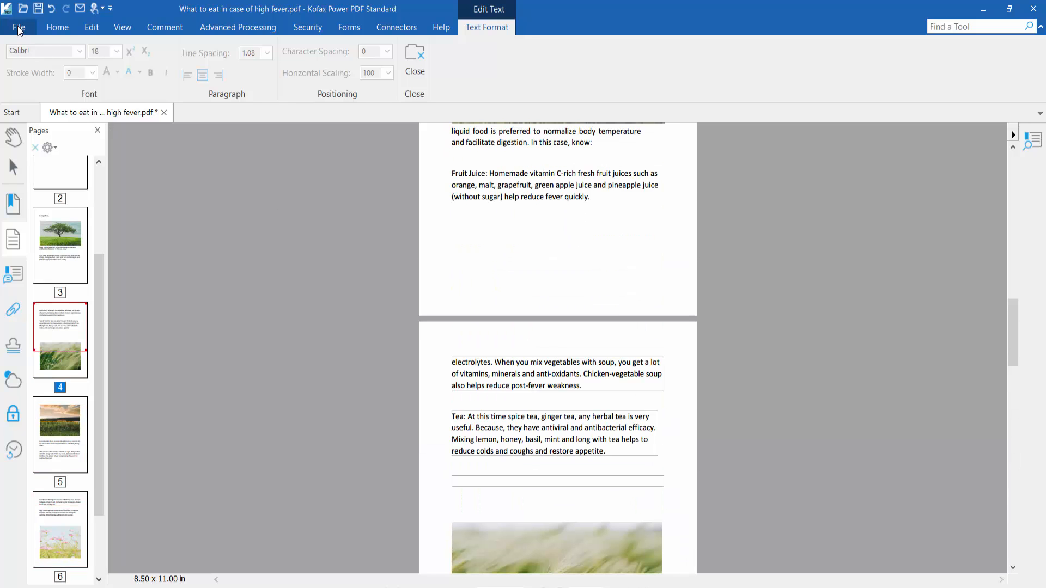
pyautogui.click(19, 27)
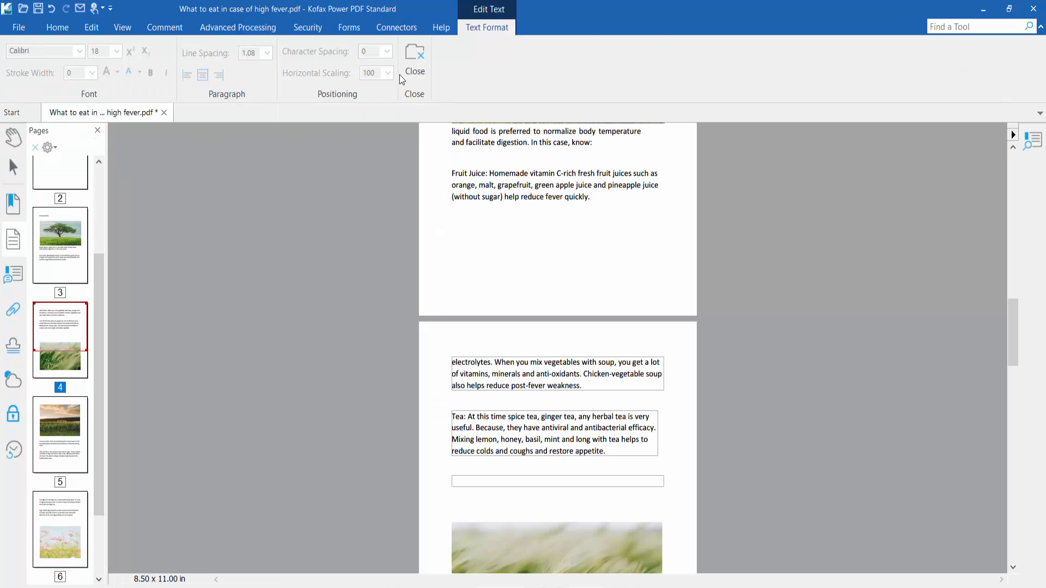
pyautogui.click(414, 60)
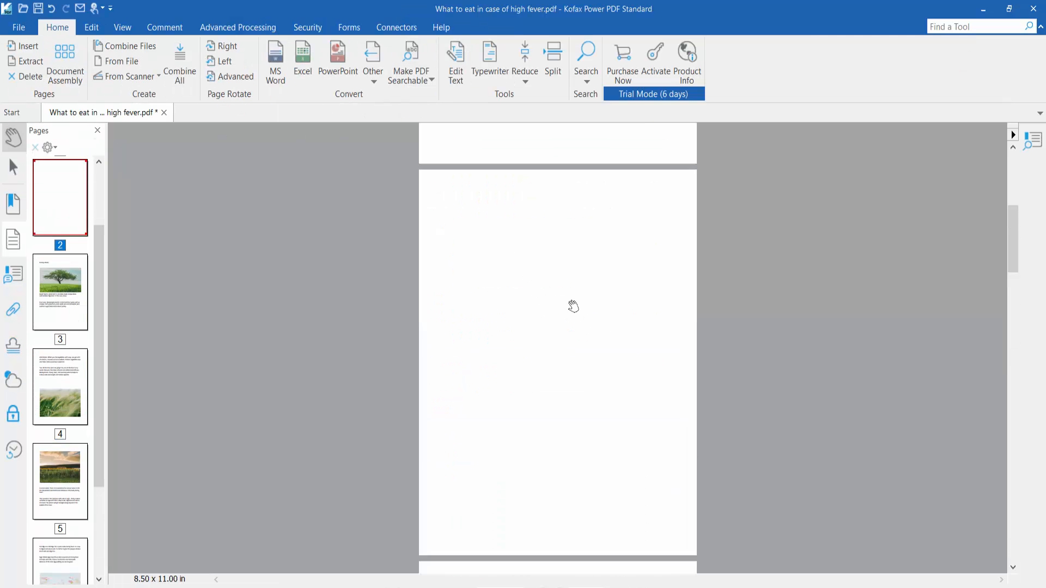